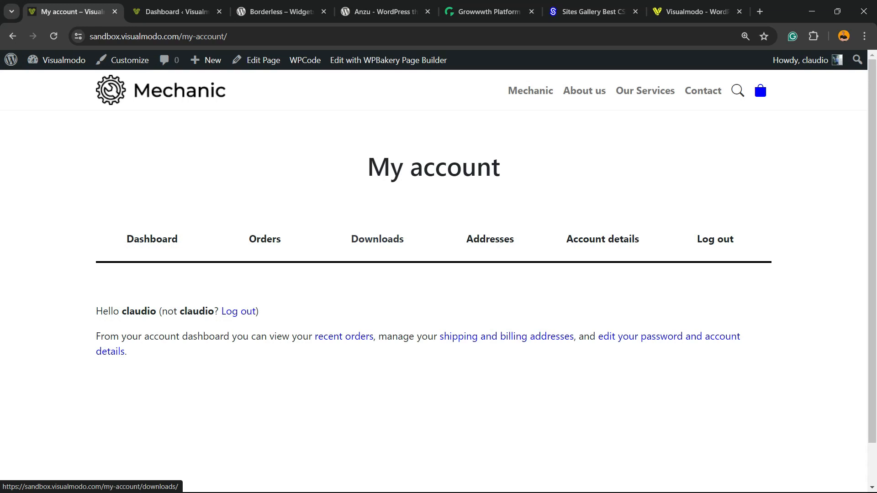
pyautogui.moveTo(377, 238)
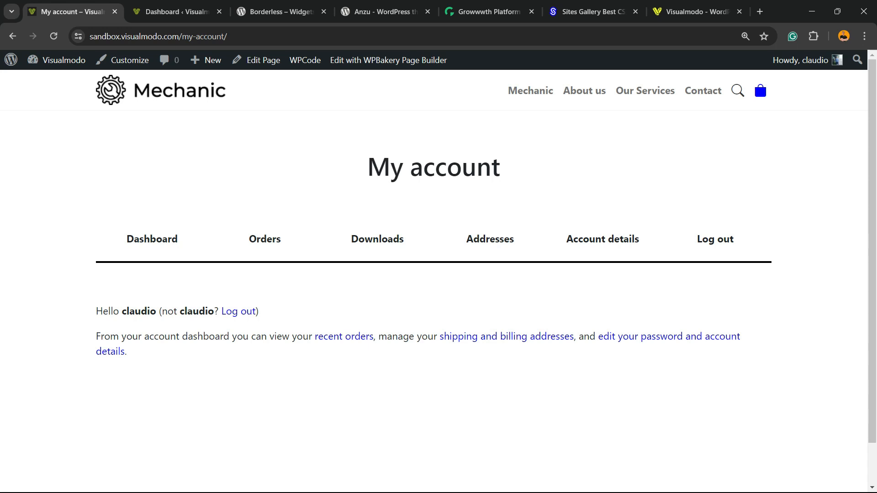
pyautogui.moveTo(377, 238)
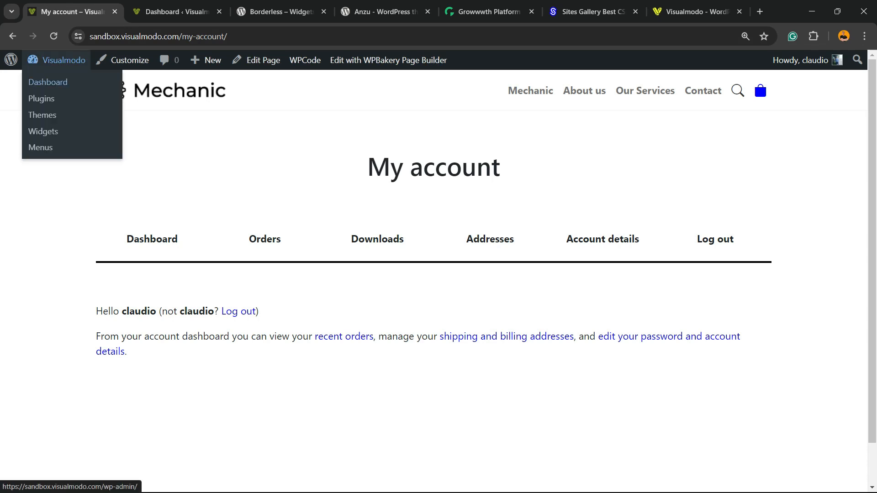
# Step: Go from the store's account page into the admin dashboard and the WooCommerce Products list
pyautogui.click(264, 239)
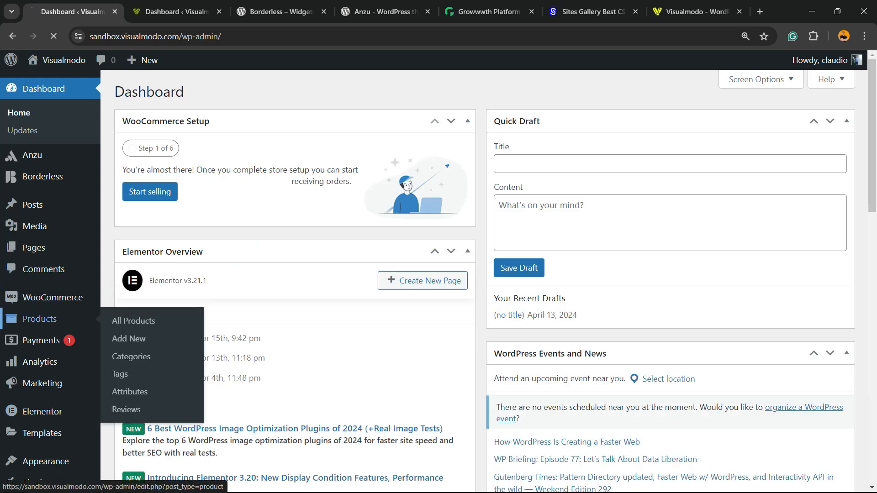
pyautogui.click(134, 321)
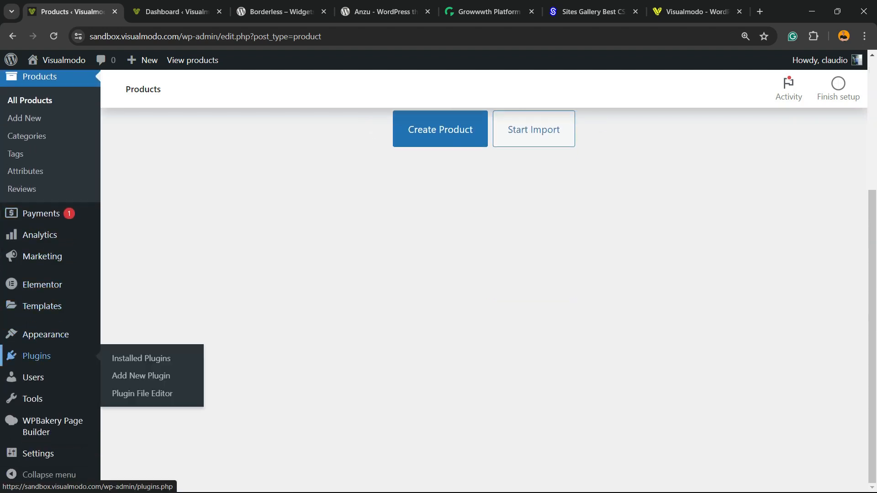
pyautogui.moveTo(140, 376)
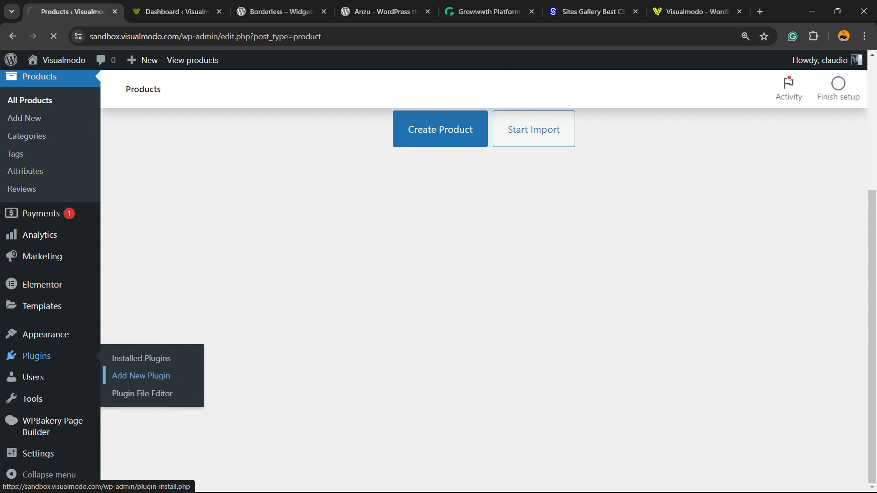
# Step: Search the Add New Plugin directory for 'Gratisfaction' and locate the Appsmav plugin
pyautogui.click(140, 375)
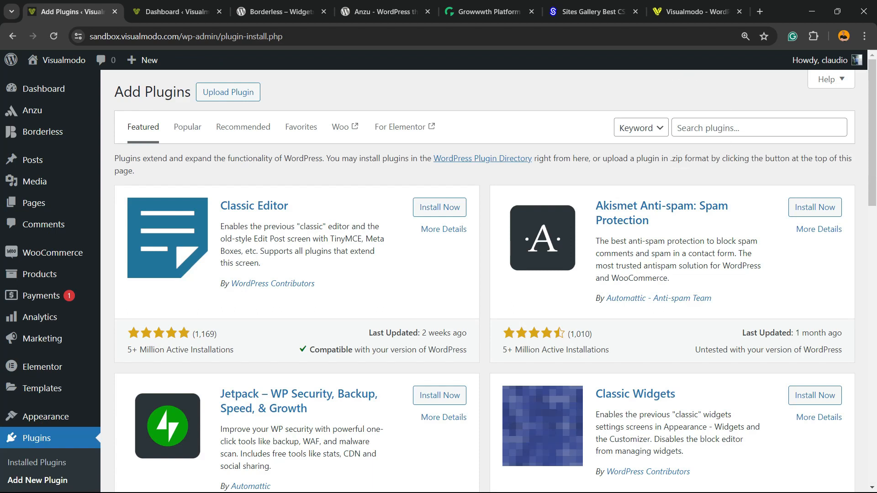
pyautogui.write('Gratisfaction')
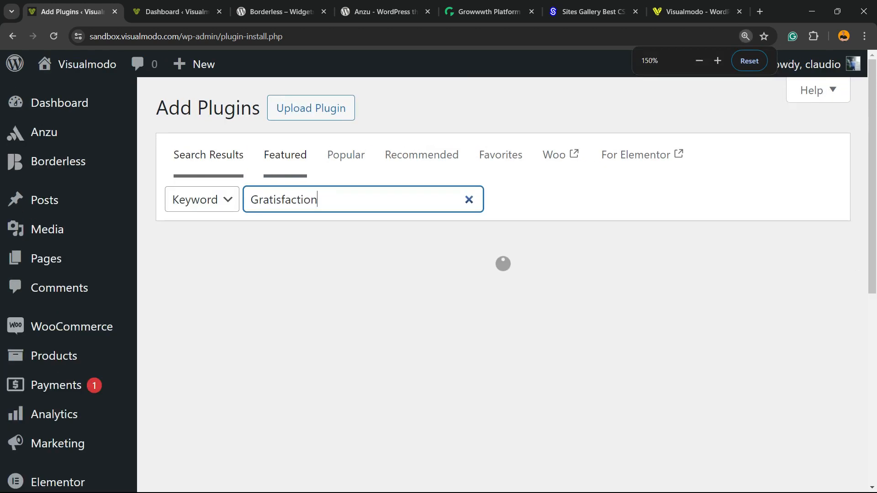
pyautogui.press('Enter')
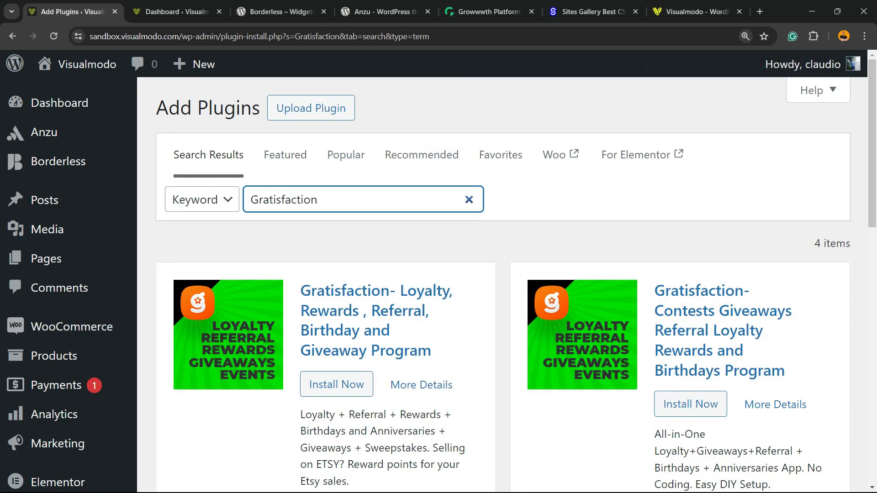
pyautogui.scroll(-3)
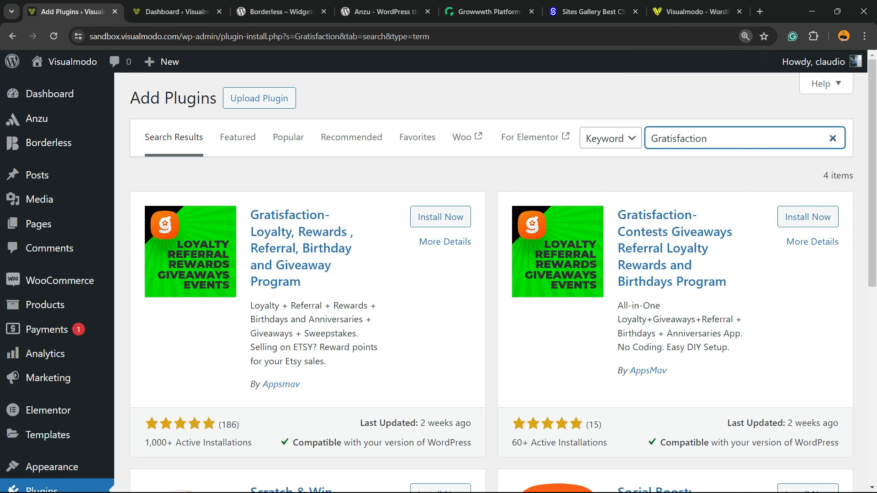
pyautogui.click(727, 138)
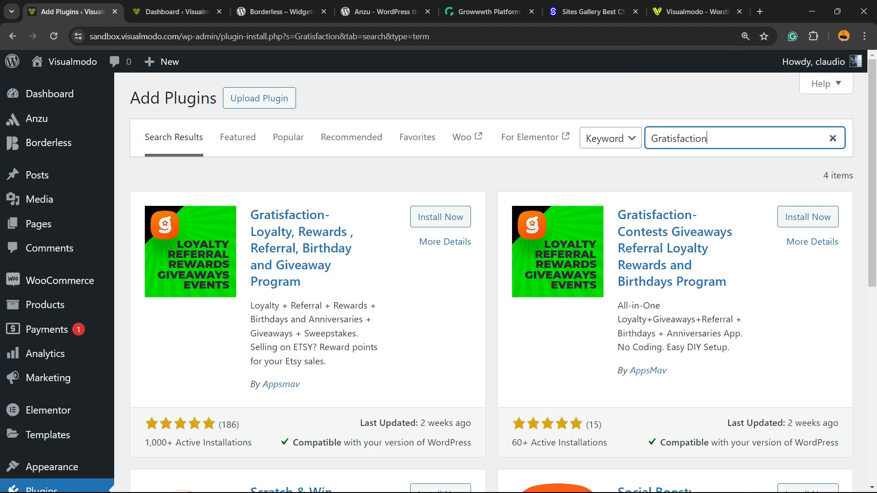
pyautogui.doubleClick(281, 384)
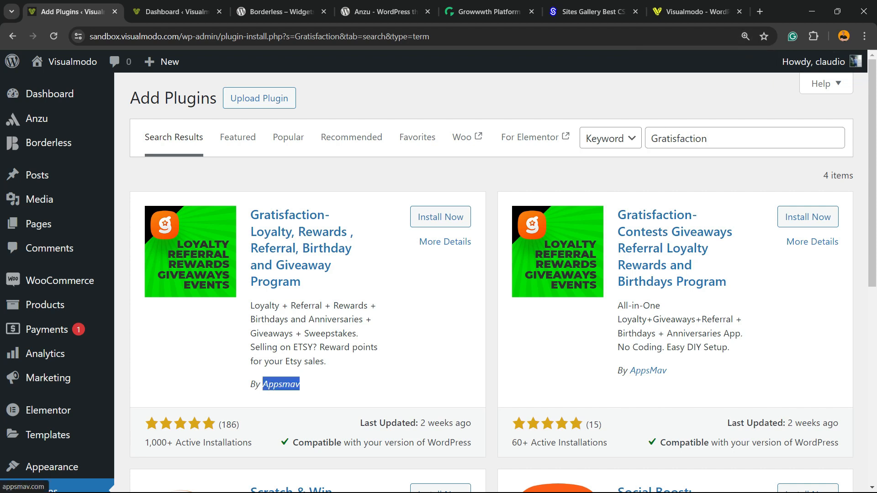
# Step: Install the Gratisfaction loyalty rewards plugin and activate it
pyautogui.click(440, 216)
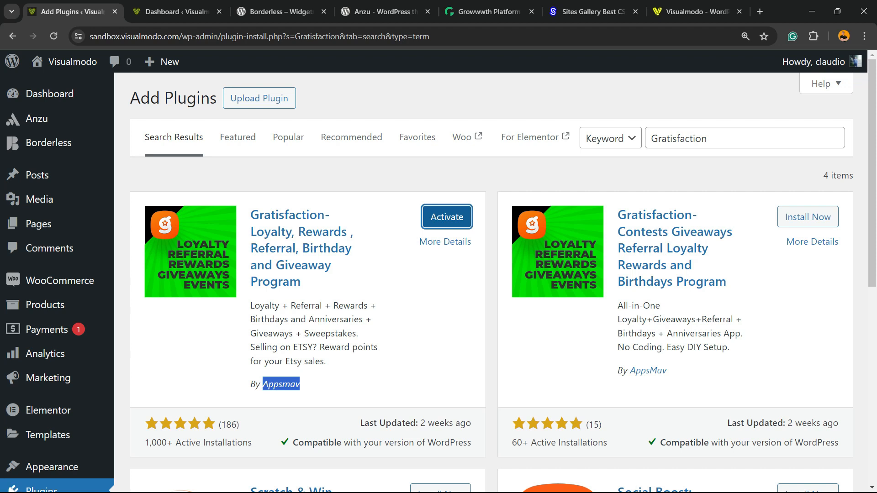
pyautogui.click(447, 218)
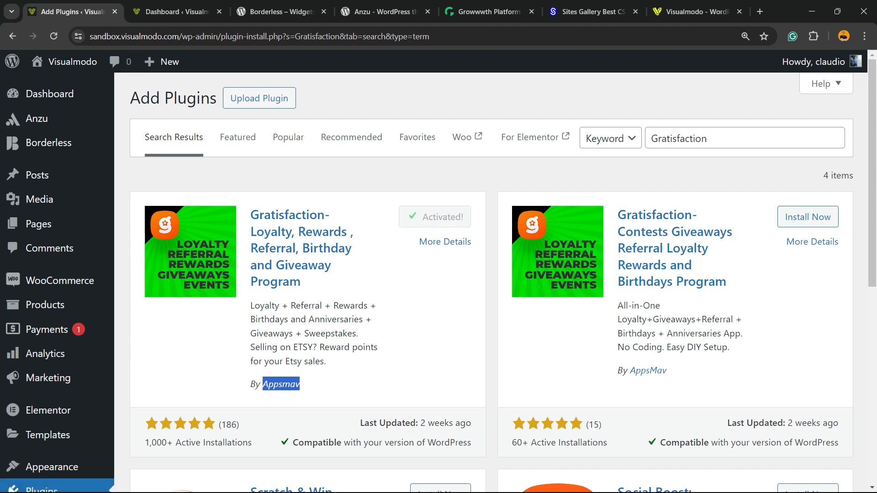
pyautogui.click(435, 218)
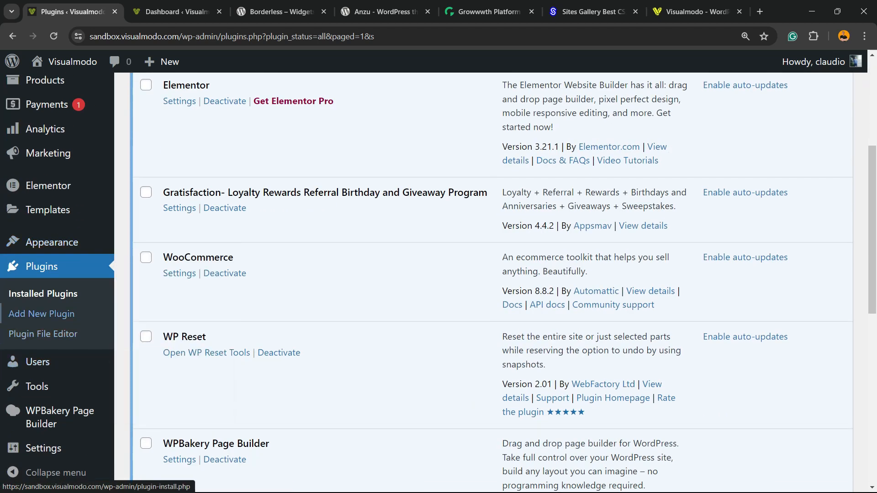
pyautogui.moveTo(43, 448)
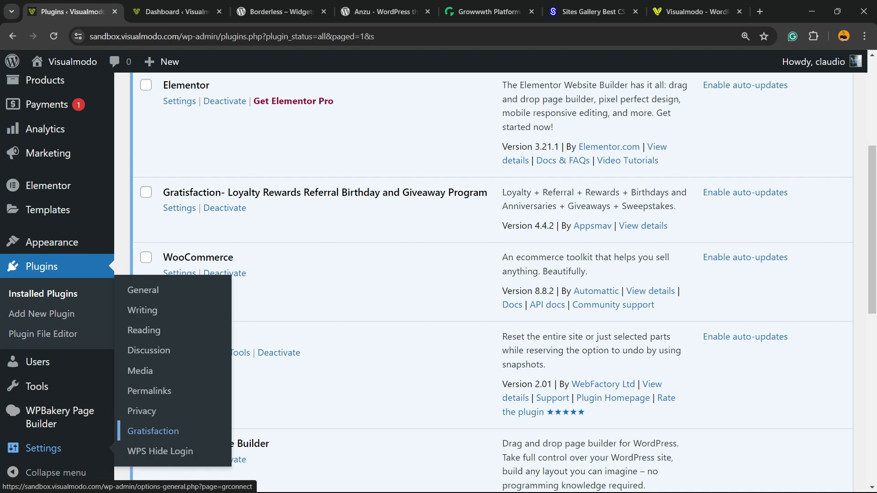
# Step: Go into the Gratisfaction plugin settings from the Installed Plugins list
pyautogui.click(152, 431)
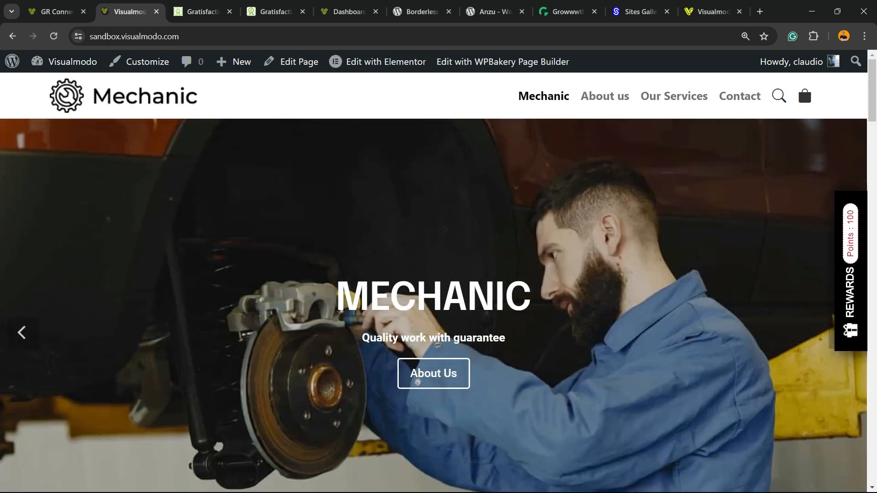
# Step: View the Loyalty Rewards Program panel from the REWARDS side tab, then close it
pyautogui.click(850, 271)
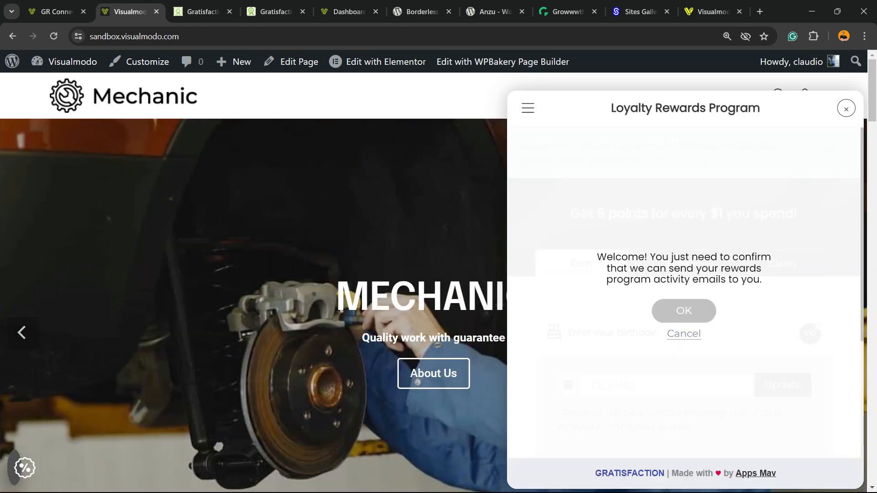
pyautogui.click(684, 311)
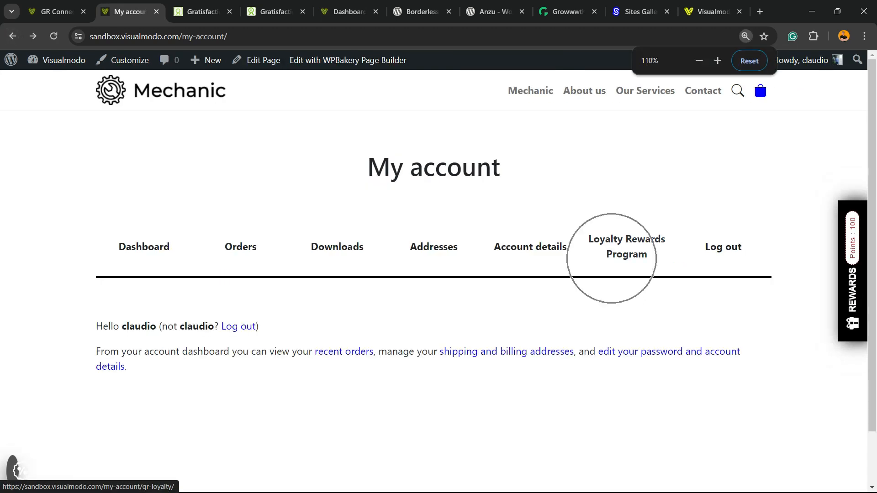
# Step: View the My account Loyalty Rewards Program section with 100 points, then switch to the Gratisfaction dashboard
pyautogui.click(625, 246)
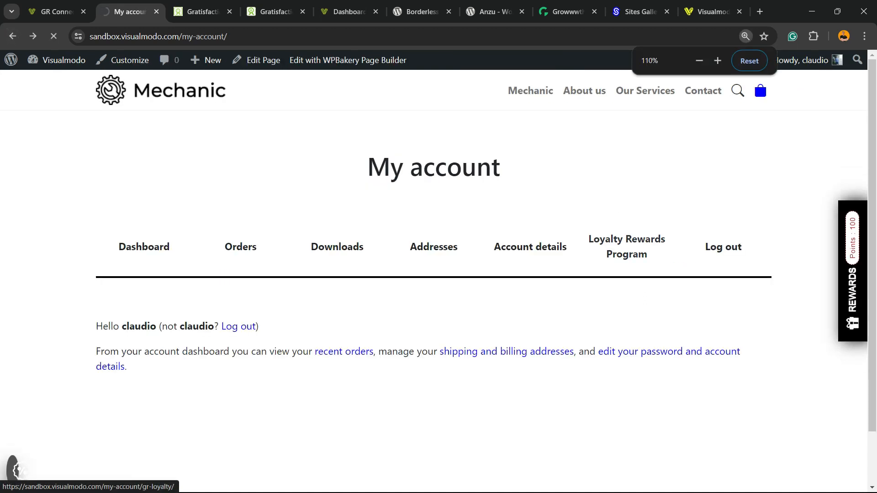
pyautogui.click(627, 246)
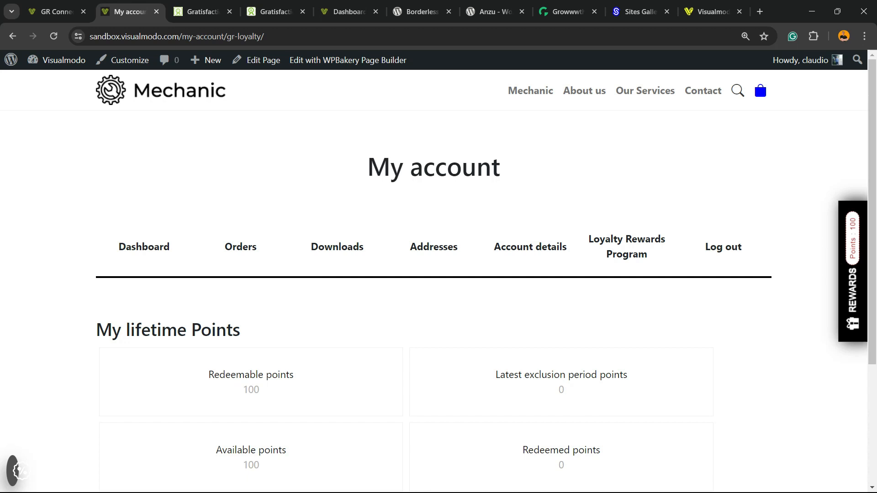
pyautogui.click(274, 11)
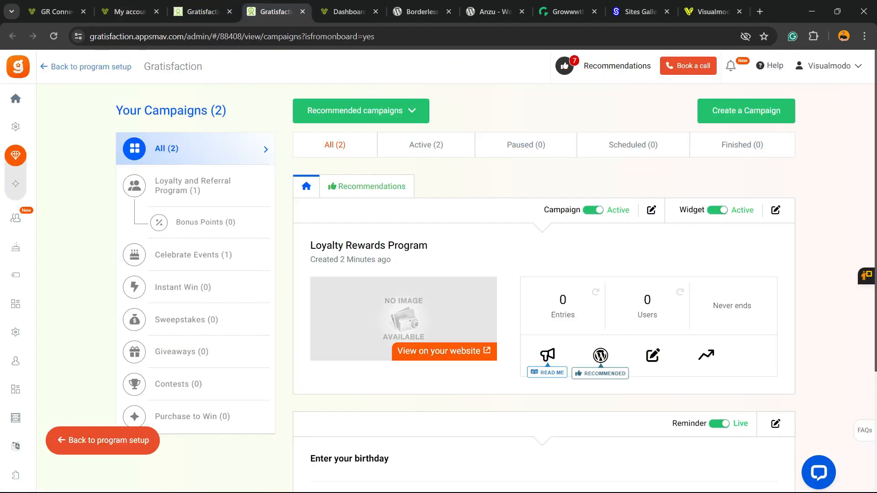
# Step: Zoom in and scroll through the Your Campaigns list, then switch to the Borderless plugin page
pyautogui.press('ctrl+plus')
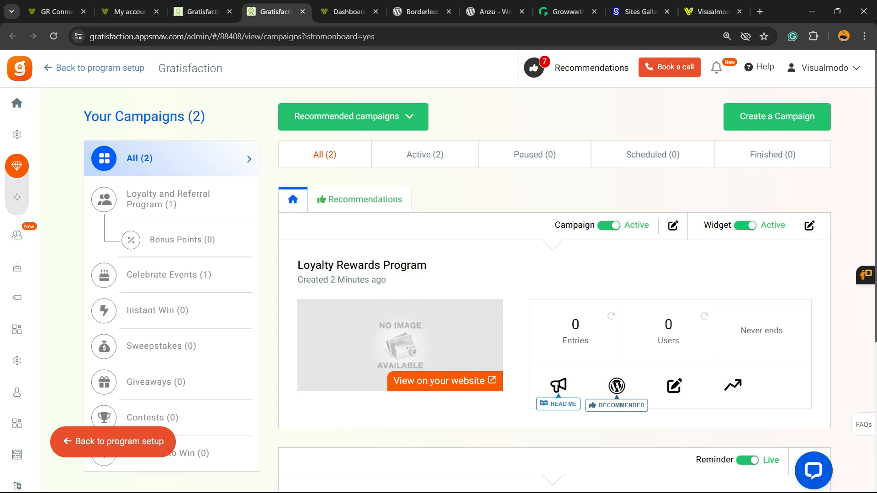
pyautogui.scroll(-3)
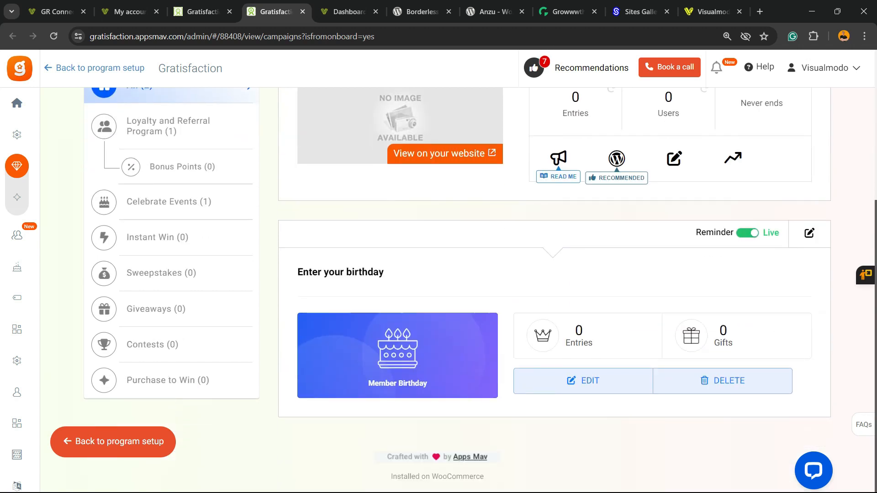
pyautogui.scroll(3)
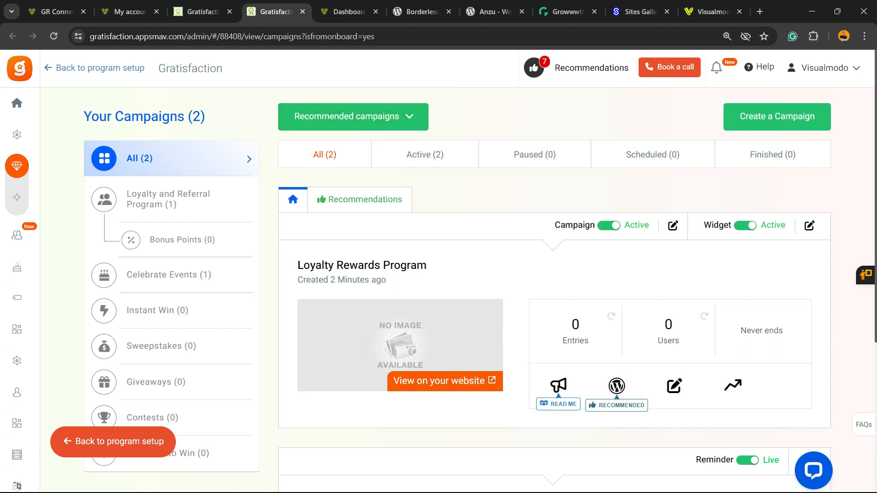
pyautogui.click(345, 11)
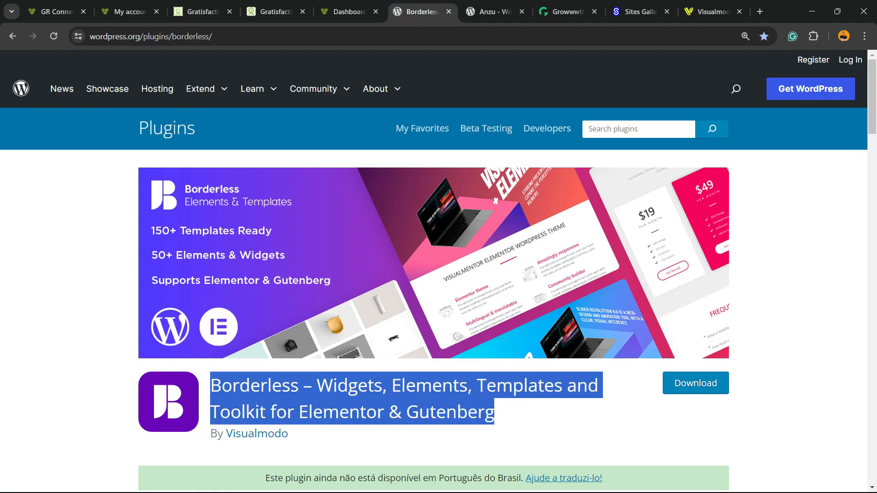
# Step: View the Anzu theme page on WordPress.org, then switch to the Growwwth site
pyautogui.click(492, 11)
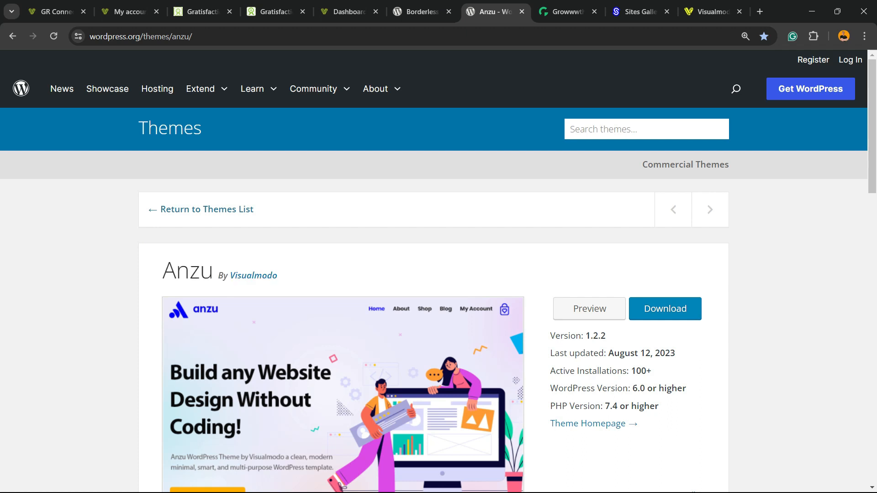
pyautogui.click(568, 11)
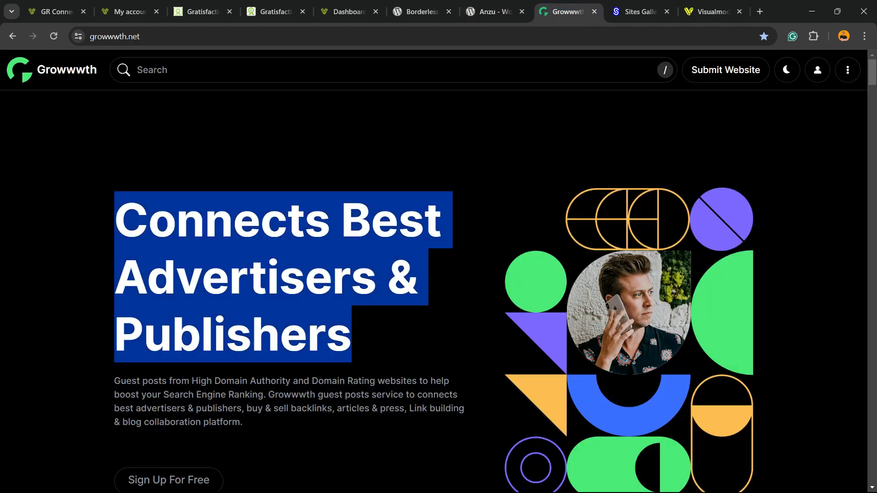
# Step: Scroll Growwwth's Featured Websites, then switch to the Sites Gallery showcase
pyautogui.scroll(-3)
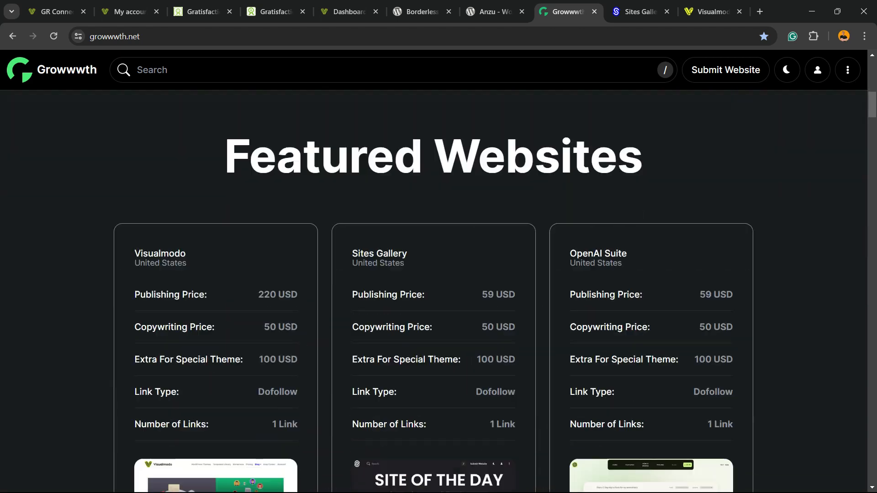
pyautogui.scroll(-3)
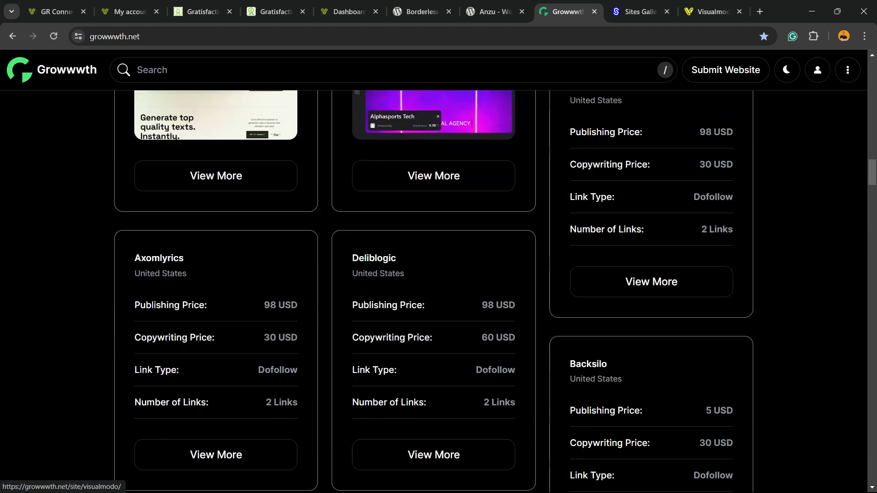
pyautogui.click(639, 11)
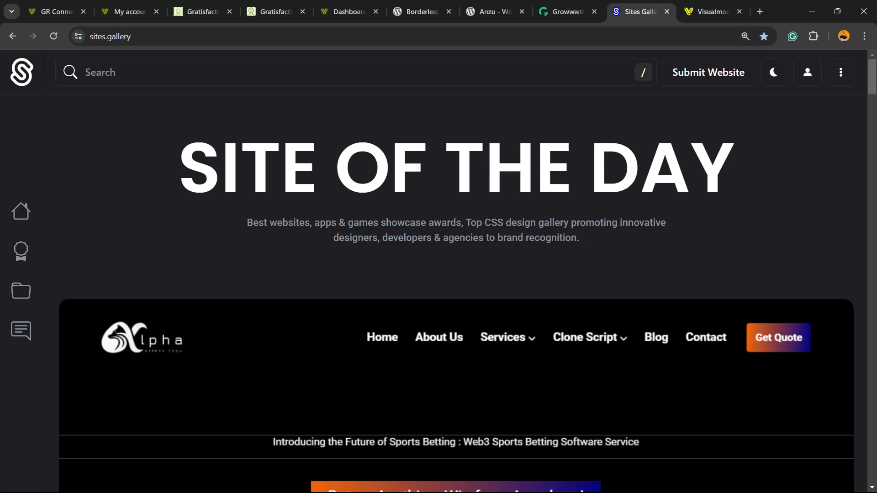
# Step: Scroll through the Sites Gallery showcase, then switch to the Visualmodo home page
pyautogui.scroll(-3)
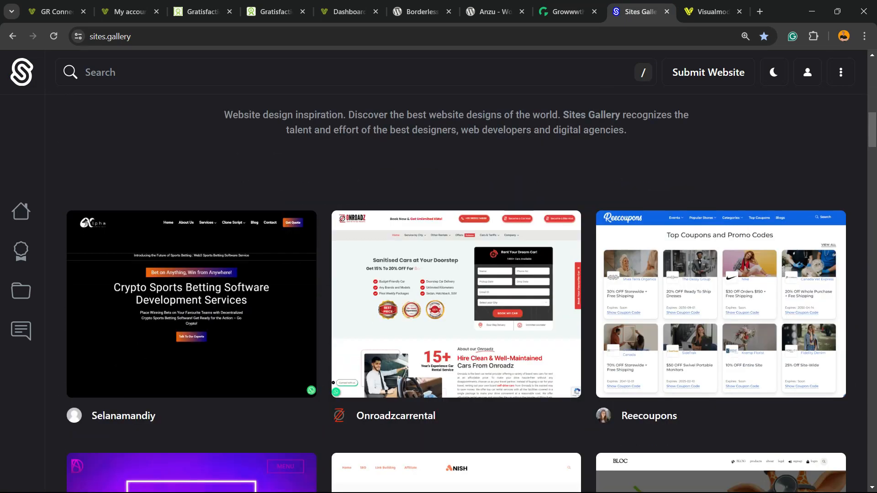
pyautogui.scroll(-3)
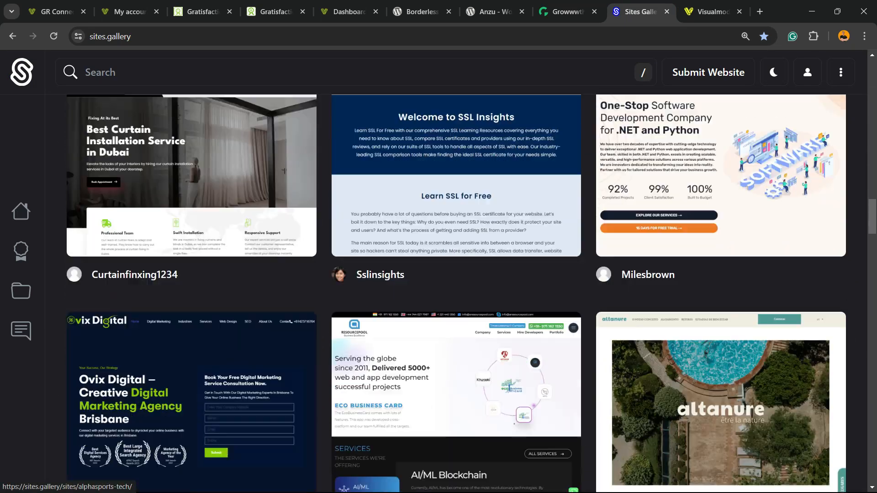
pyautogui.scroll(-3)
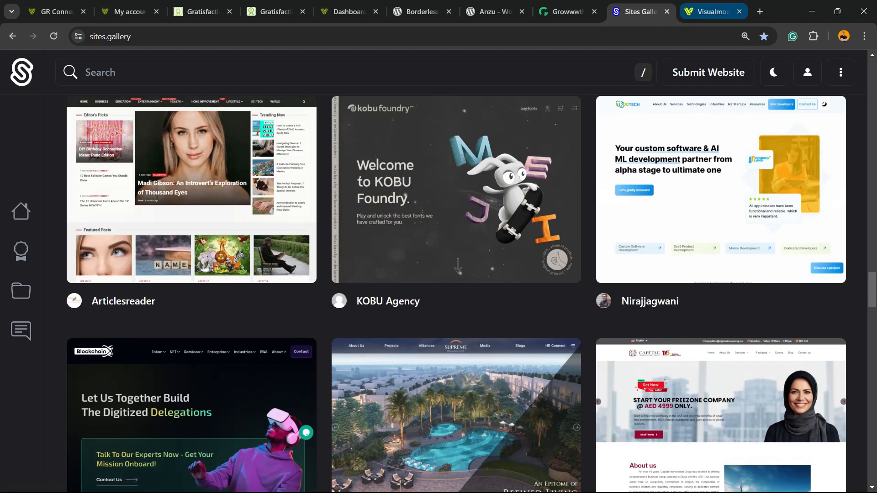
pyautogui.click(711, 11)
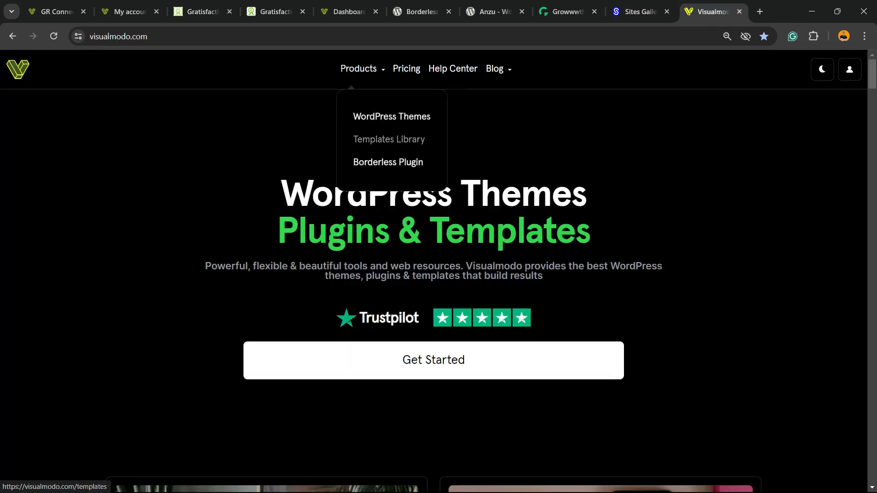
# Step: Go to Products > Templates Library and scroll through the ready-made template cards like Wedding Band and Festival
pyautogui.click(389, 139)
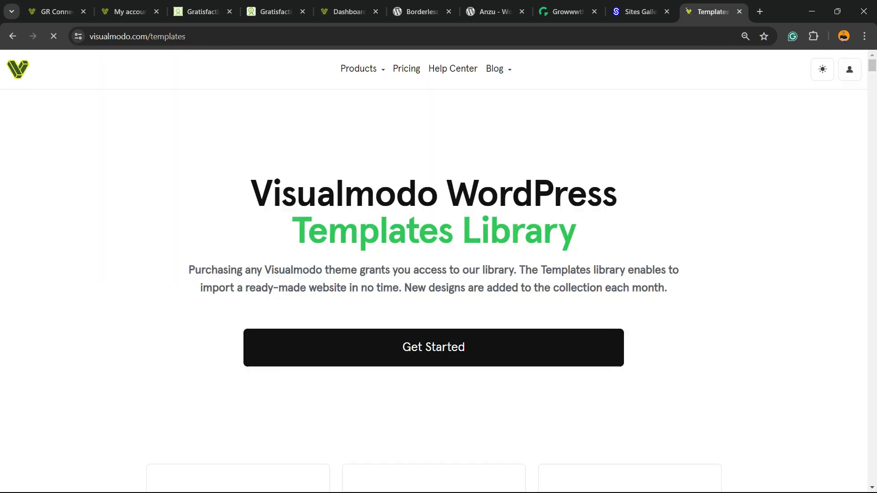
pyautogui.scroll(-3)
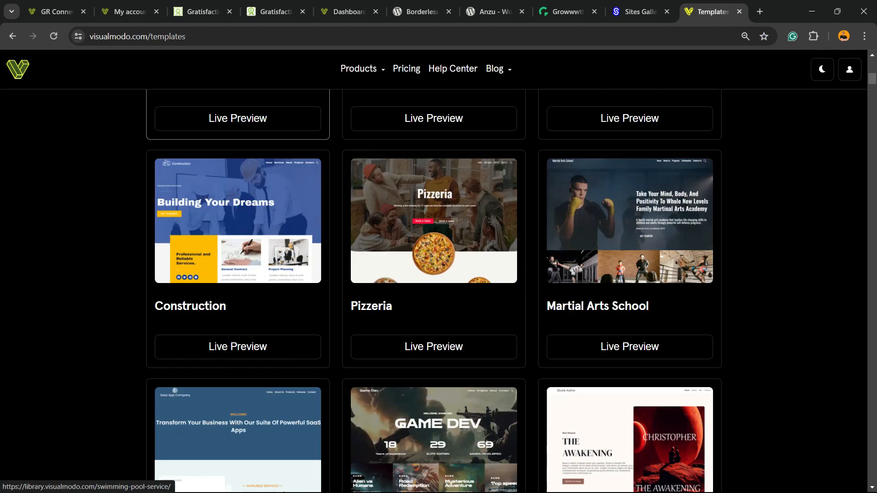
pyautogui.scroll(-3)
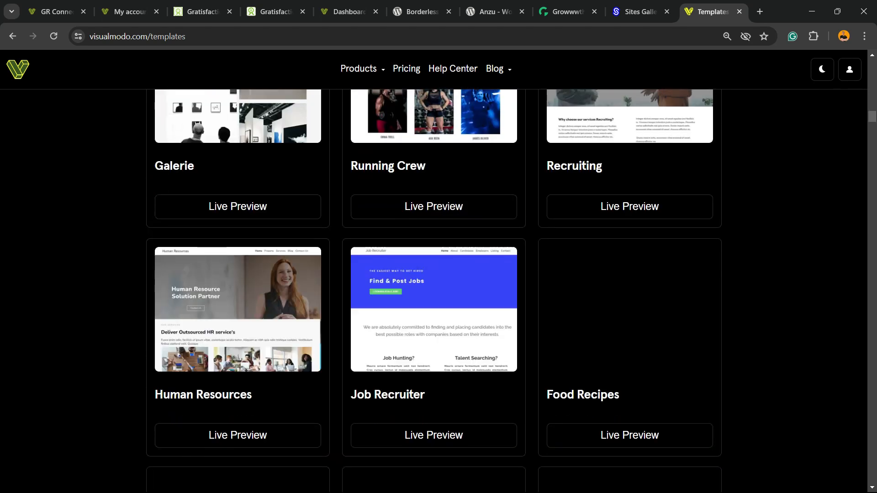
pyautogui.scroll(-3)
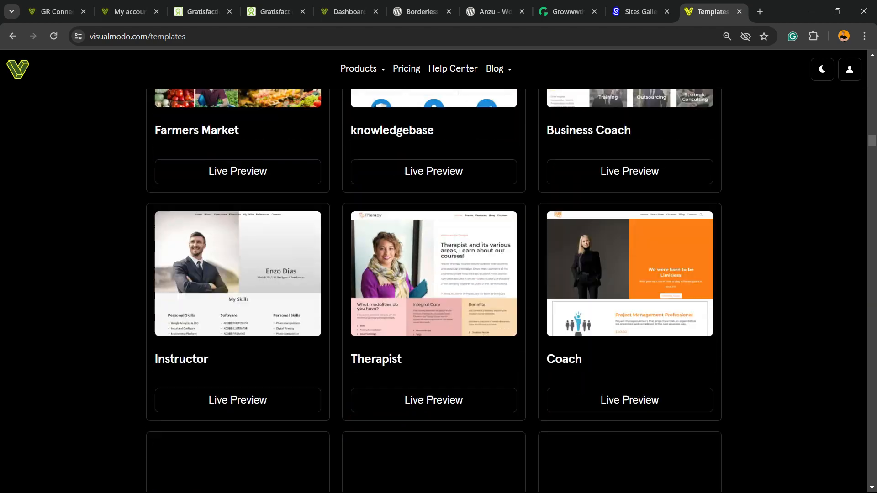
pyautogui.scroll(-3)
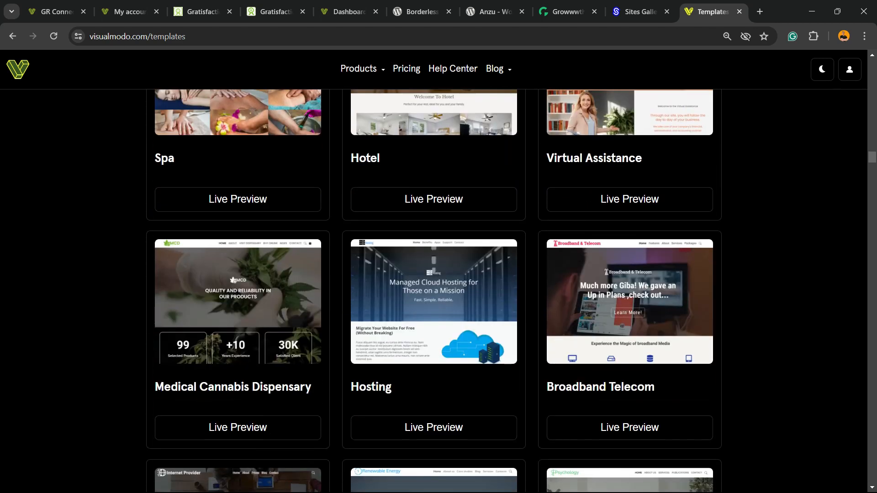
pyautogui.scroll(-3)
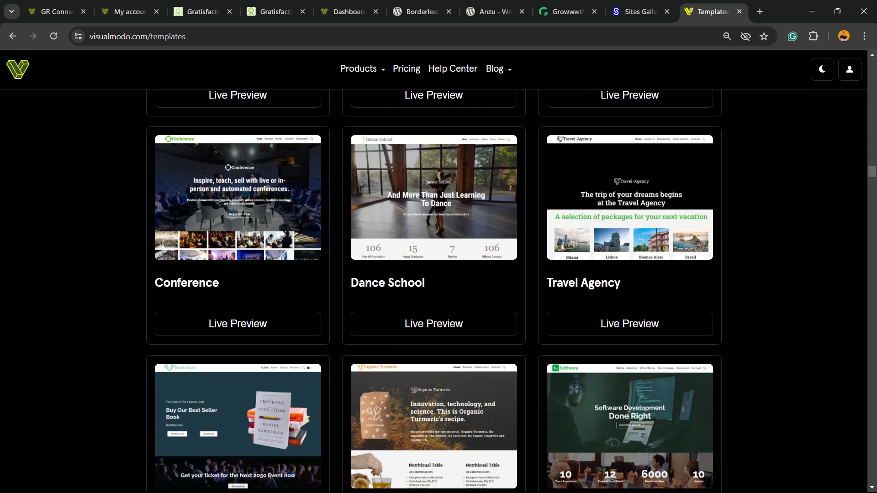
pyautogui.scroll(-3)
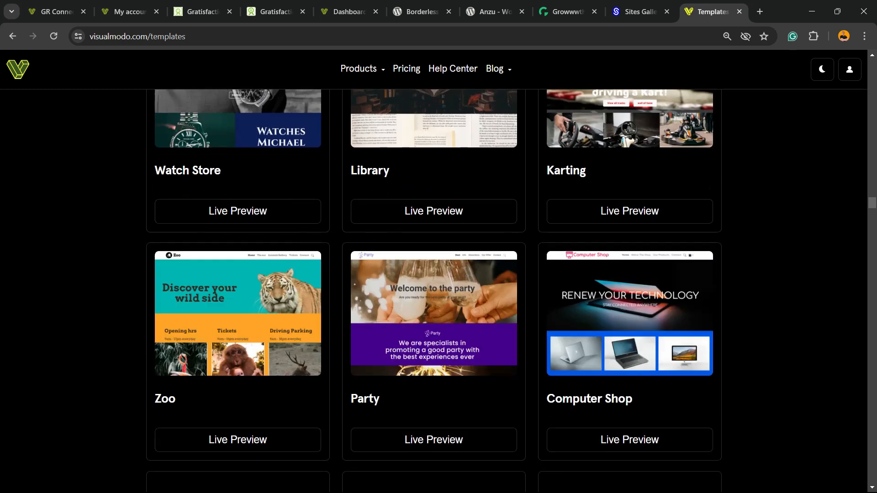
pyautogui.scroll(-3)
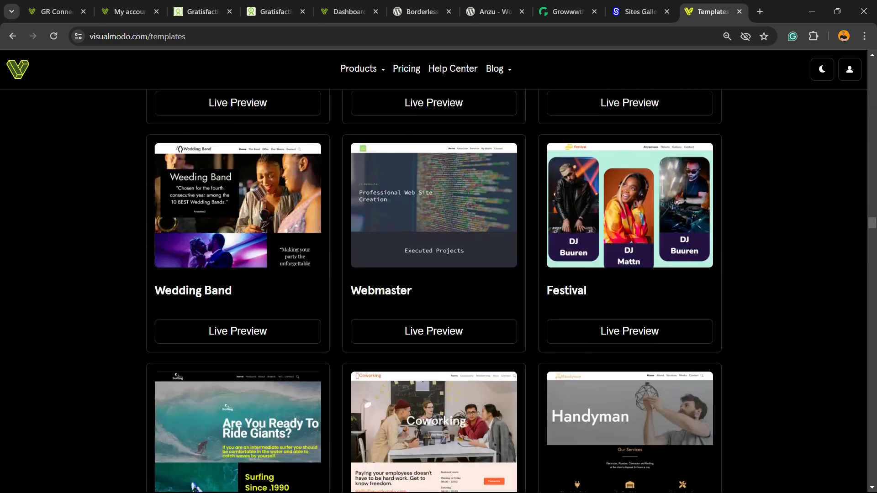